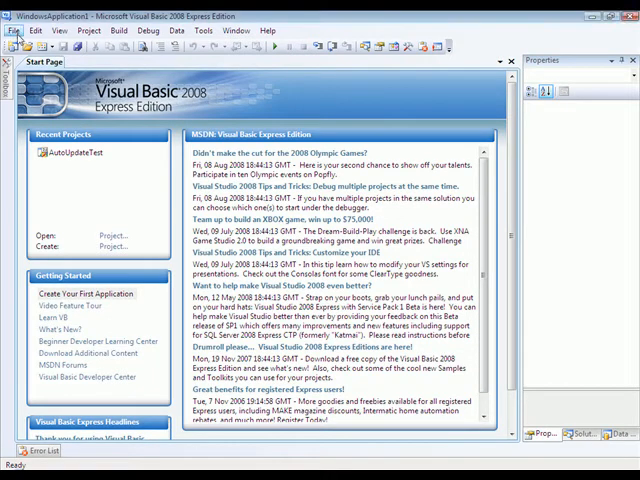
Create a new Windows Forms Application project from File > New Project.
click(13, 31)
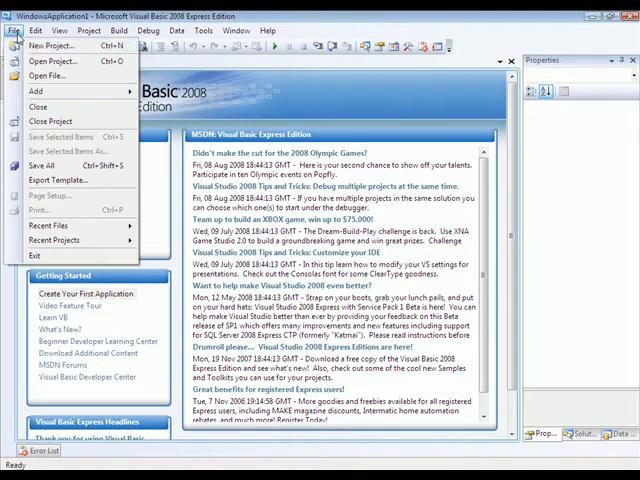
click(49, 46)
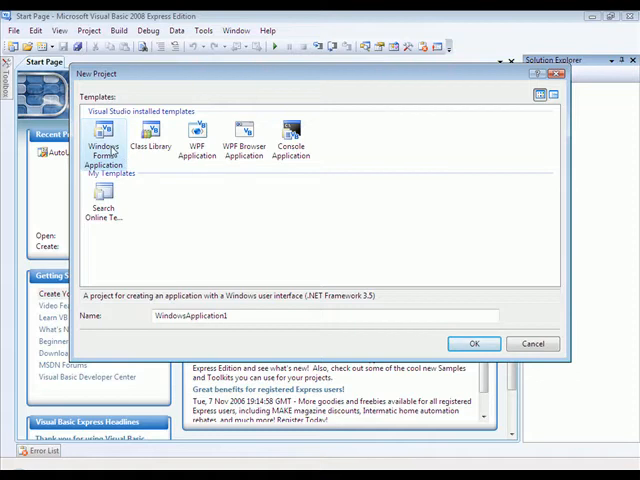
click(475, 344)
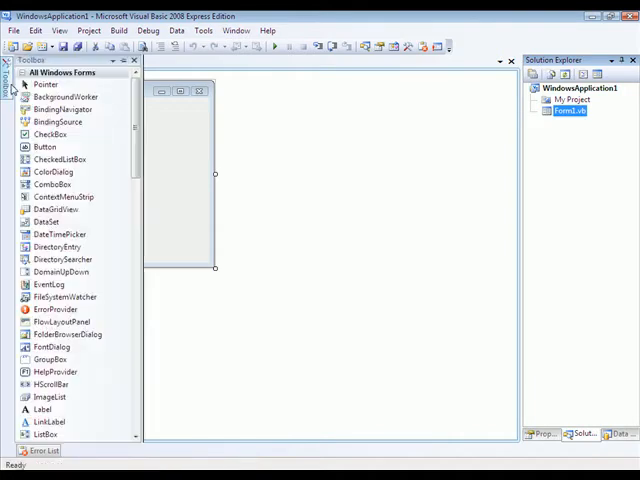
Enlarge Form1 and add a web browser, top text box, and buttons labelled GO and Unhide.
scroll(down, 3)
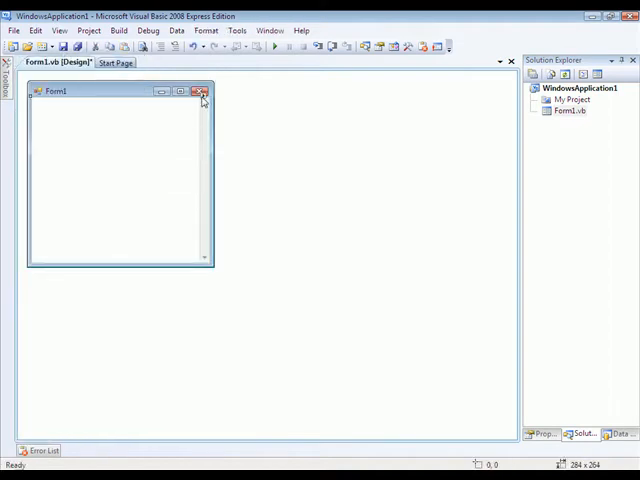
click(201, 91)
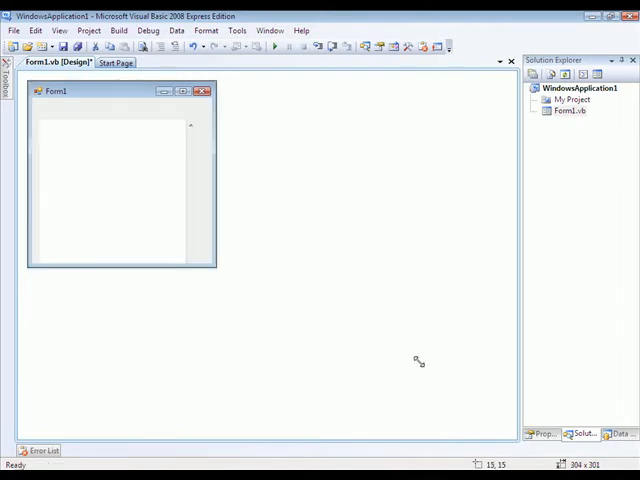
drag(216, 267, 487, 388)
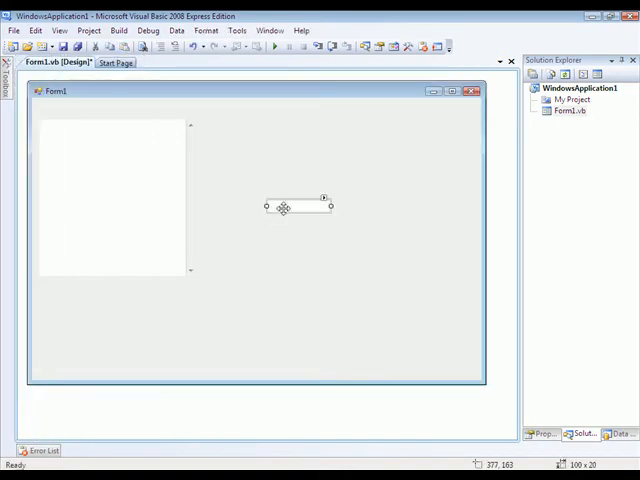
drag(333, 207, 387, 205)
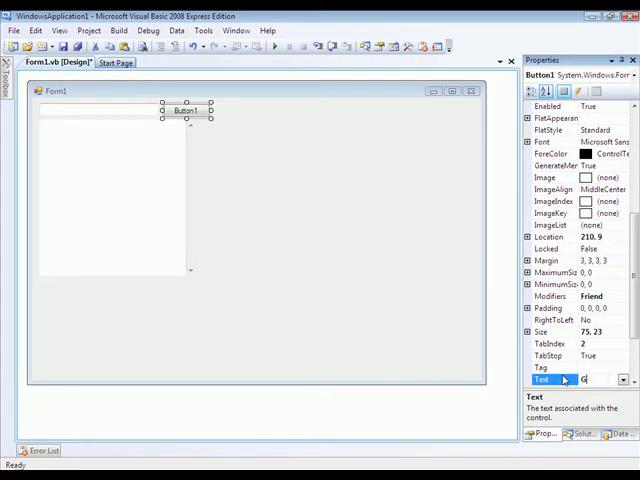
text(O)
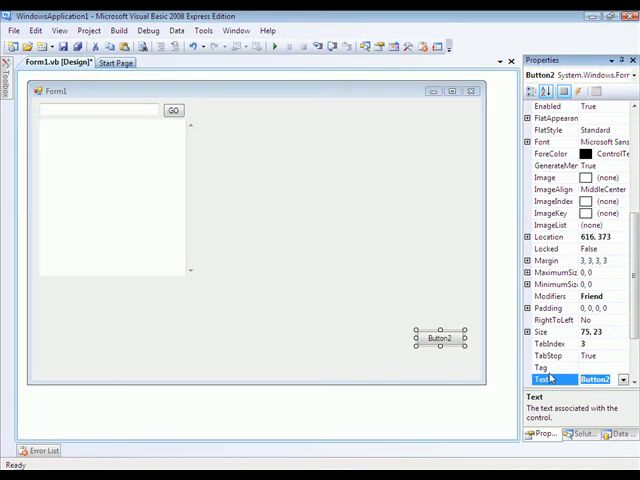
text(Unhide)
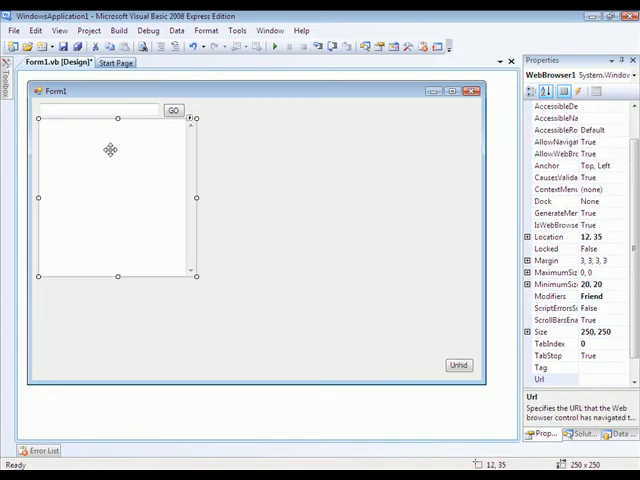
mouse_move(190, 120)
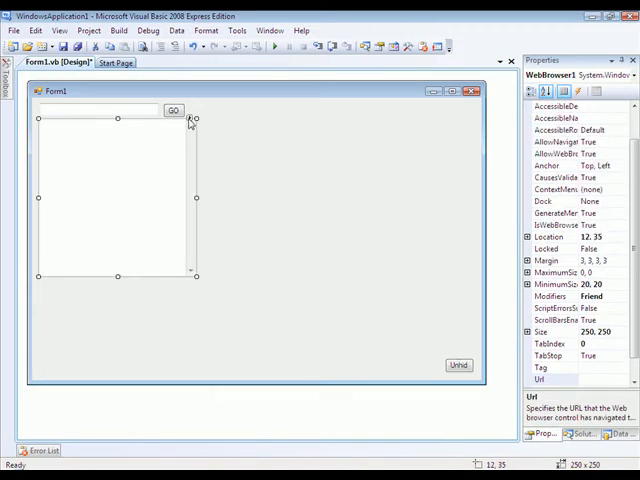
Dock the web browser in its parent container so it fills Form1.
click(197, 119)
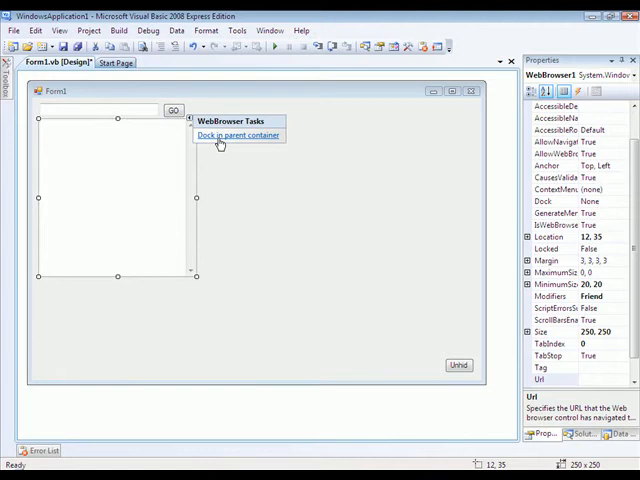
click(237, 135)
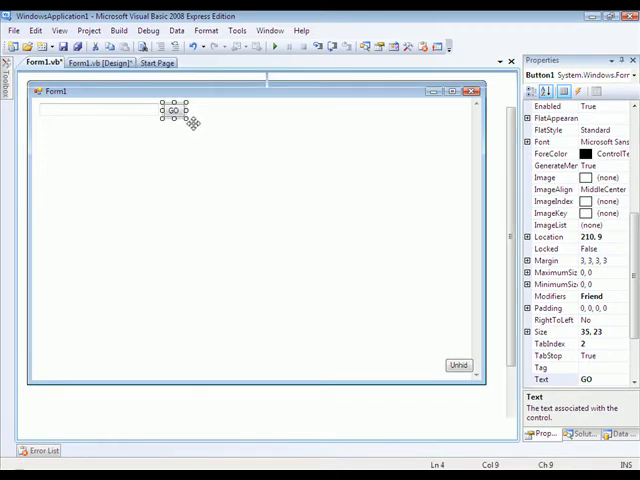
Open the GO button's Button1_Click handler and start a WebBrowser1 statement.
double_click(172, 112)
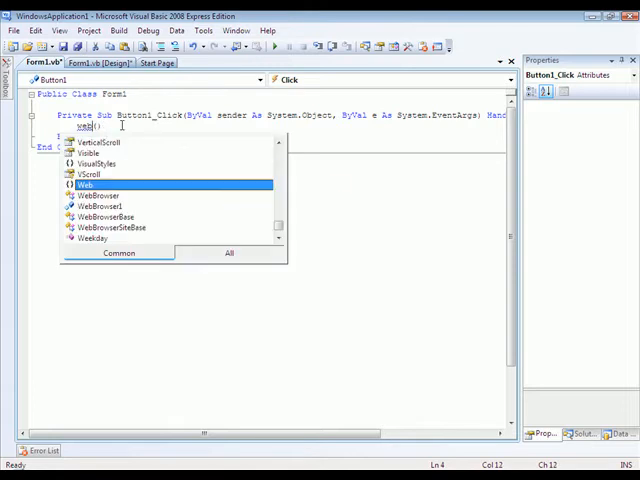
text(WebBrowser1)
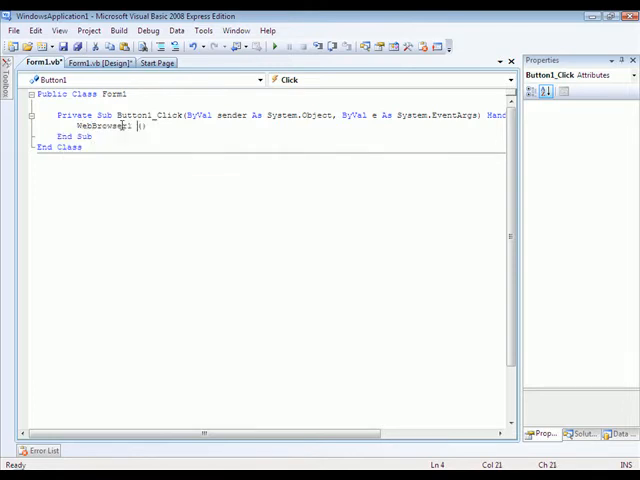
text(.)
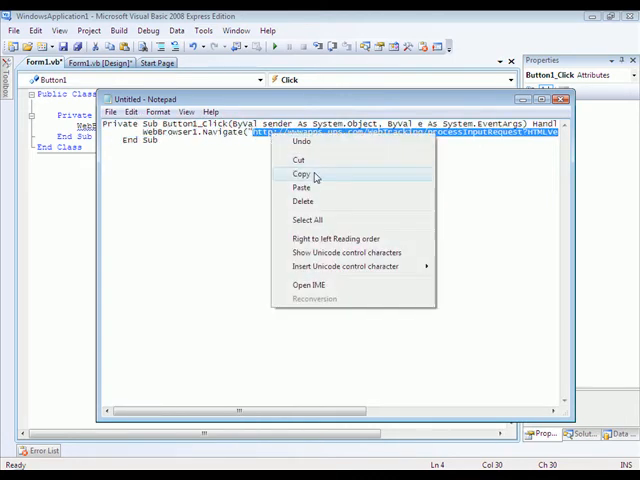
Paste the copied UPS tracking URL into WebBrowser1.Navigate, appending TextBox1.Text.
click(301, 174)
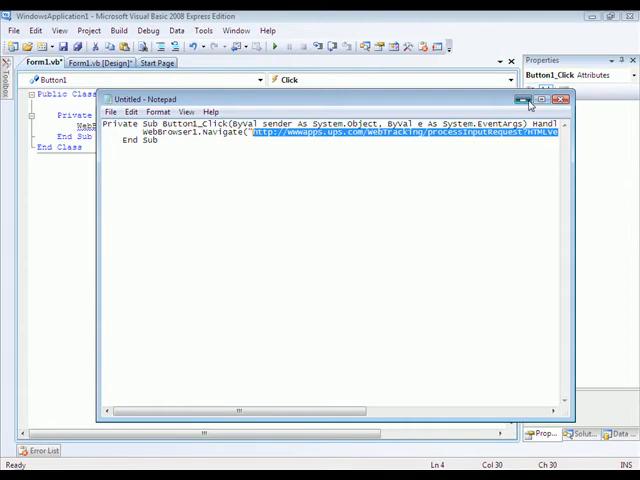
click(560, 98)
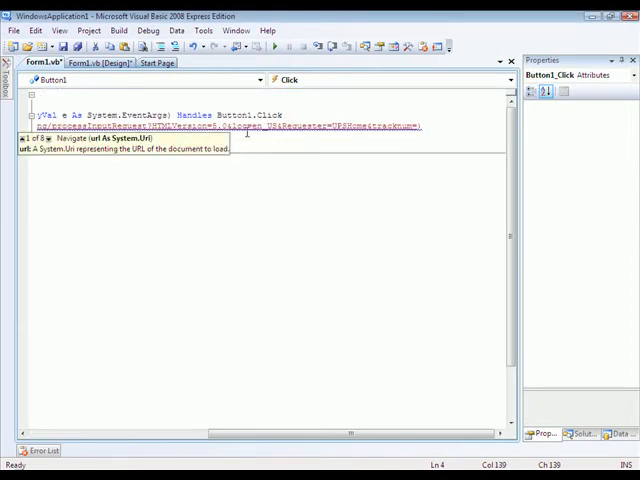
text("))
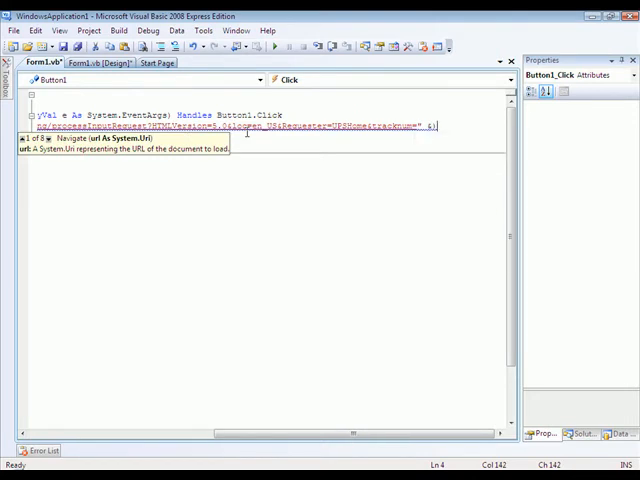
text(Text)
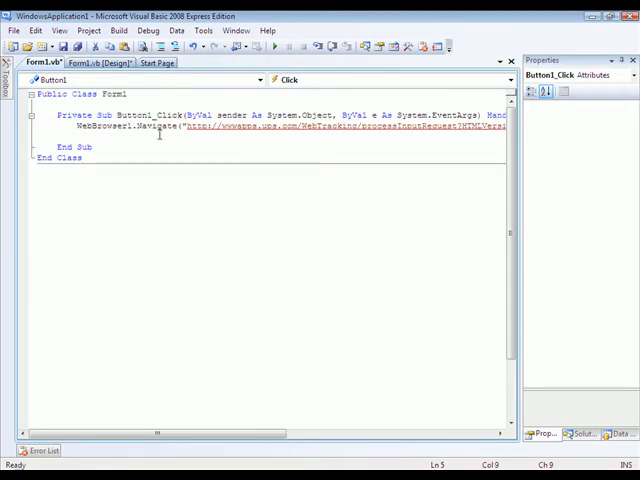
Add TextBox1.Visible = False and Button1.Visible = False to the GO button's click code.
text(textbox)
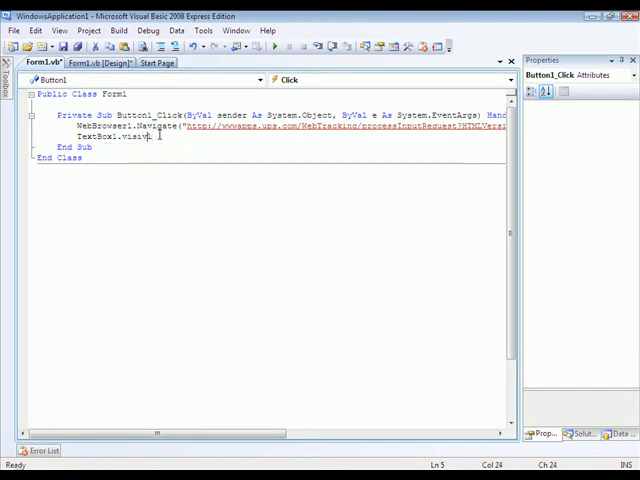
text(.)
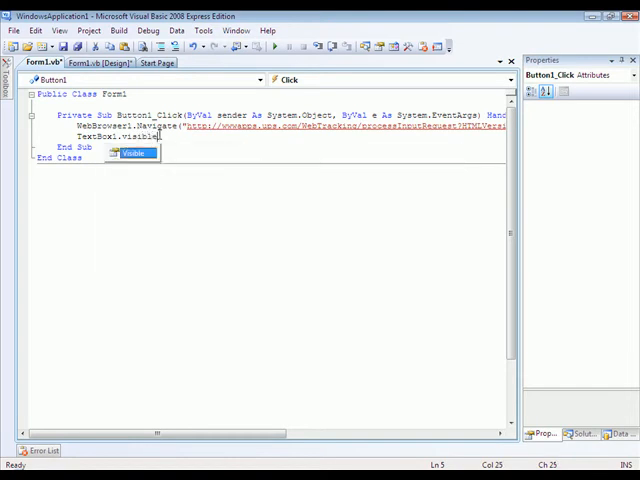
text(=)
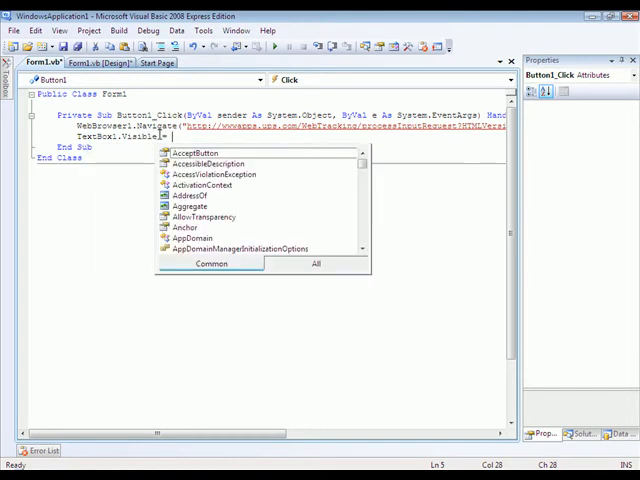
text(False)
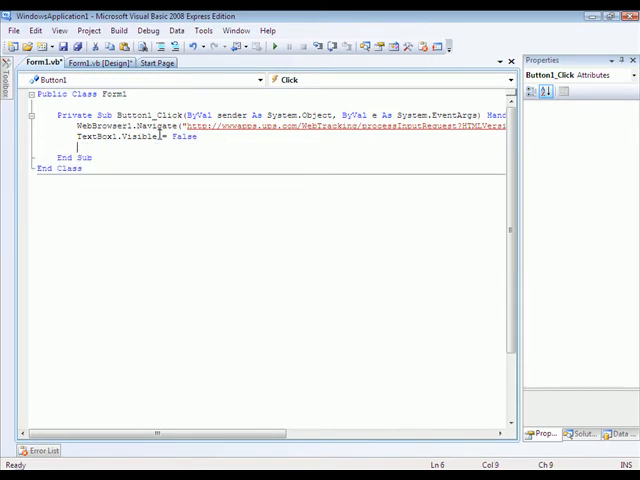
text(button1.)
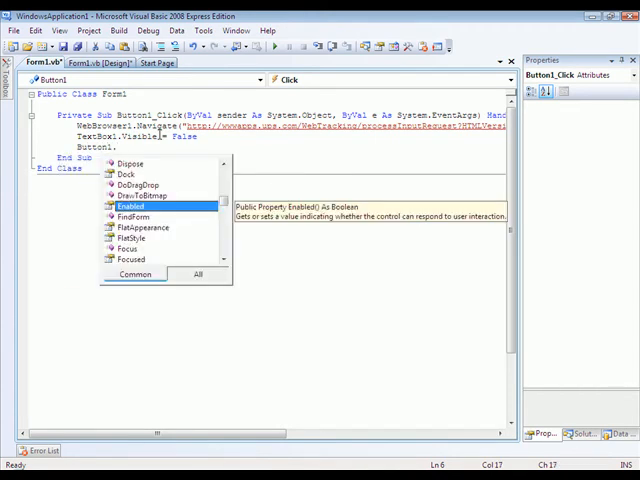
text(visiv1)
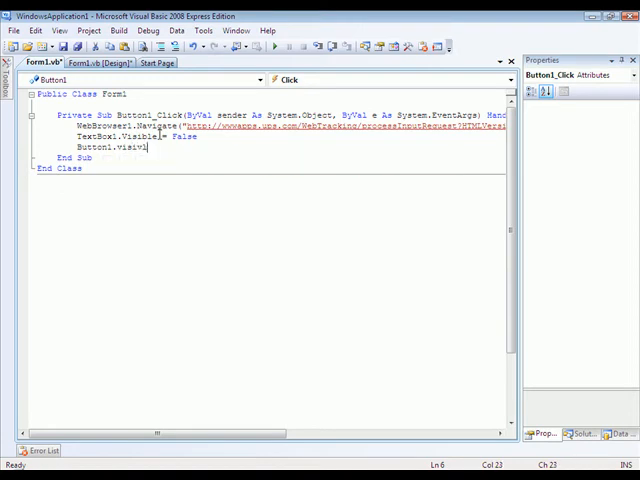
text(l)
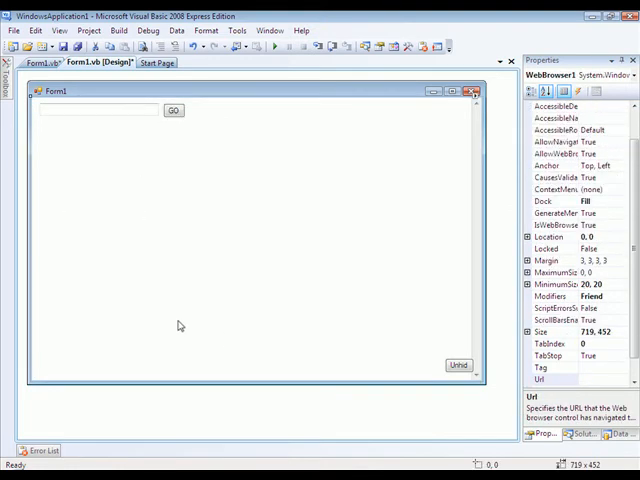
click(40, 62)
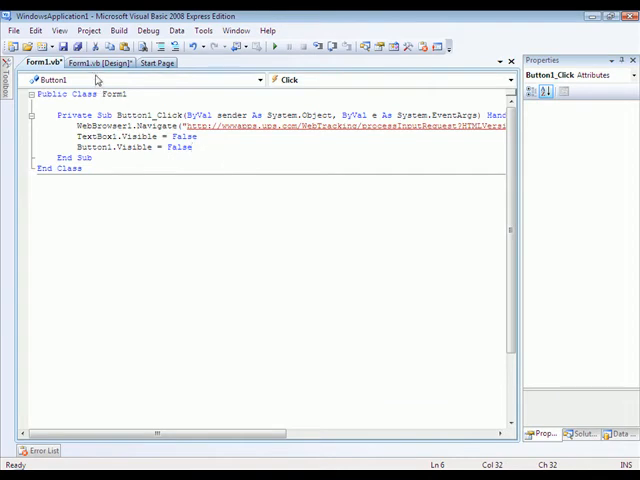
Create the TextBox1_TextChanged handler with an If TextBox1.Text = "1z" condition.
click(101, 62)
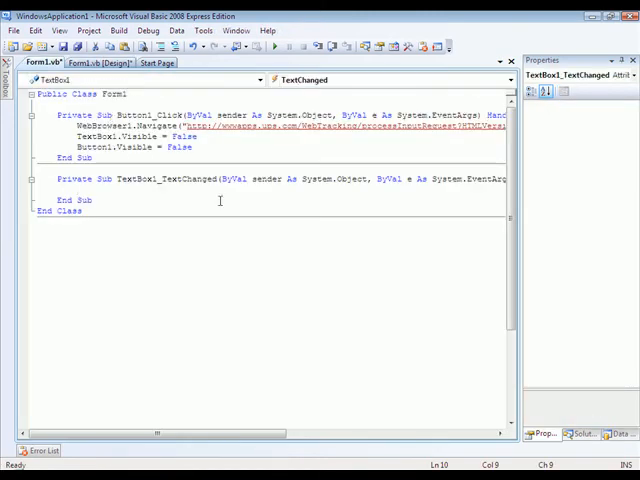
text(If)
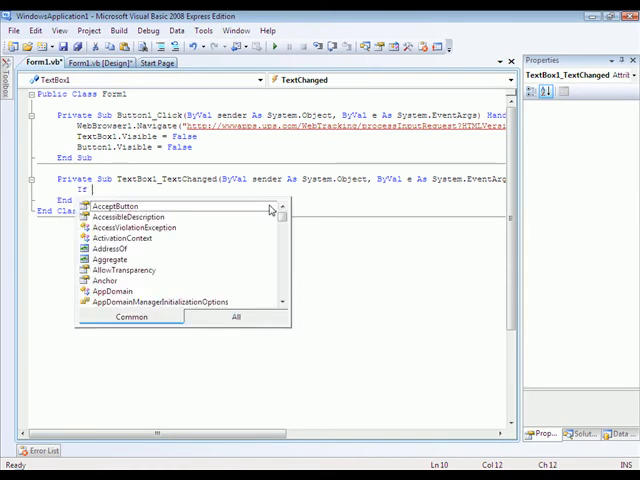
text(textvc)
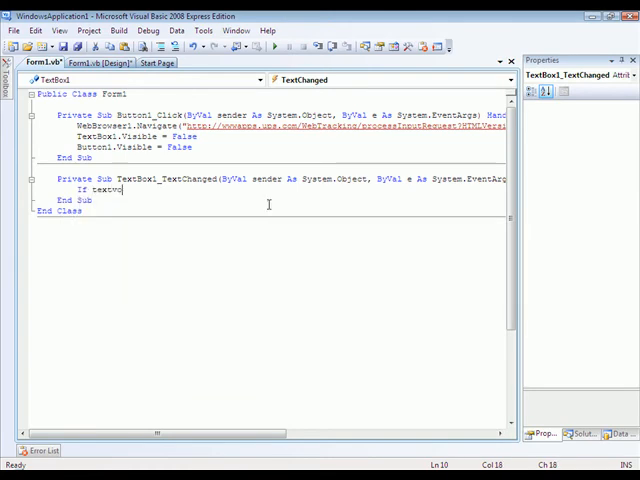
text(x)
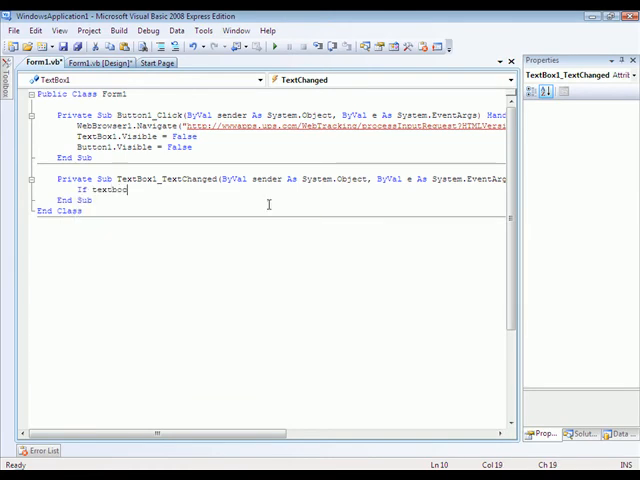
text(1)
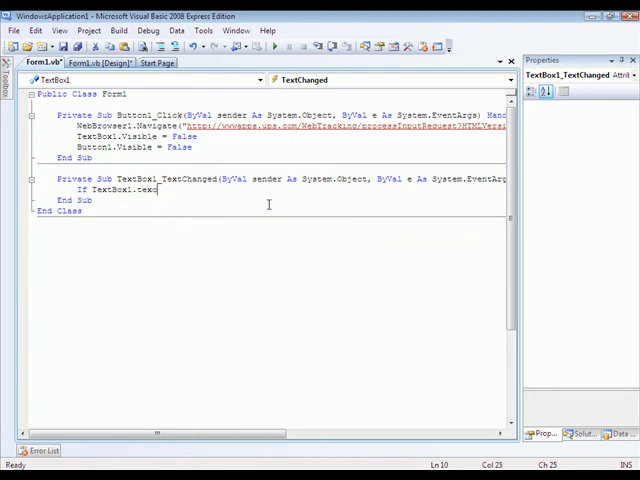
text(.)
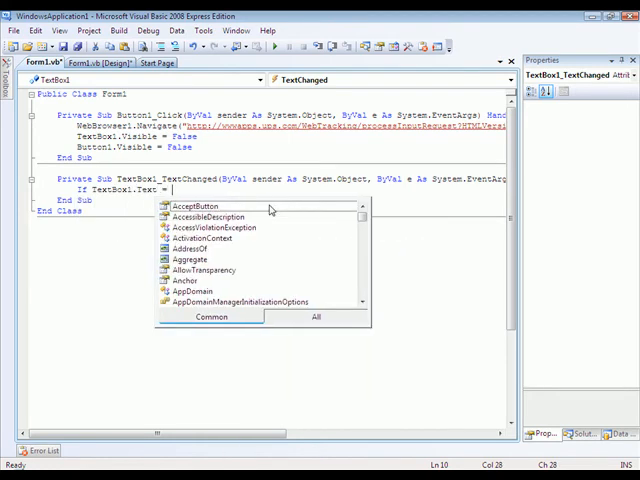
text(1z)
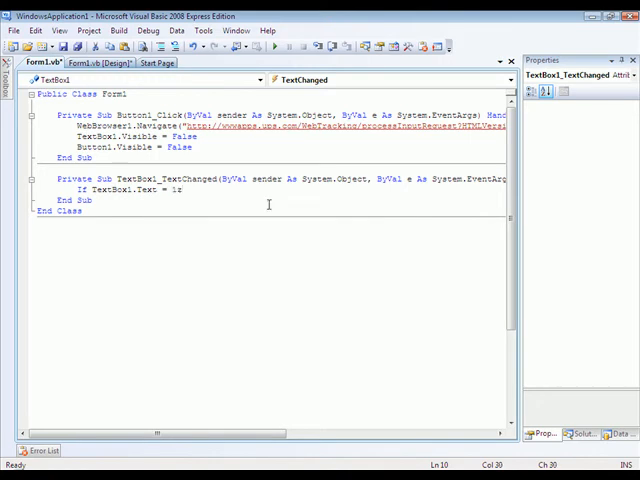
text(")
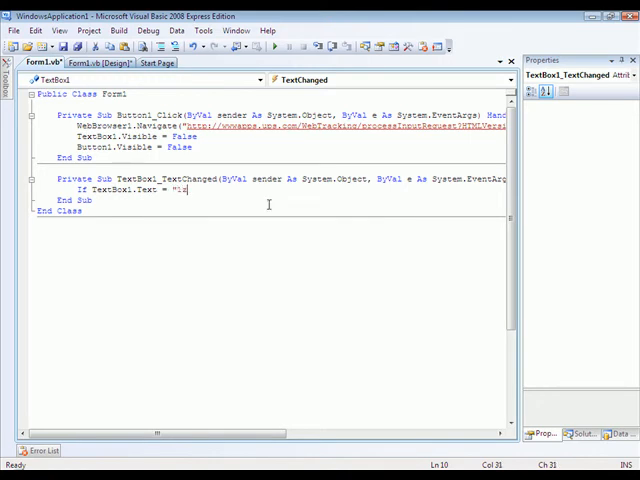
Complete the condition with Then Button1.Enabled = True.
text(th)
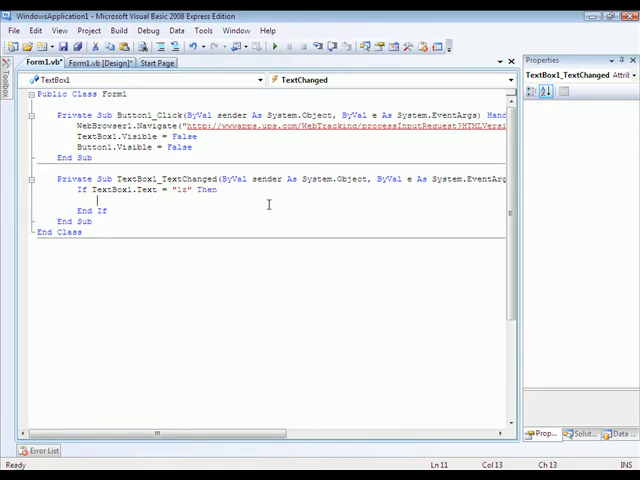
text(g)
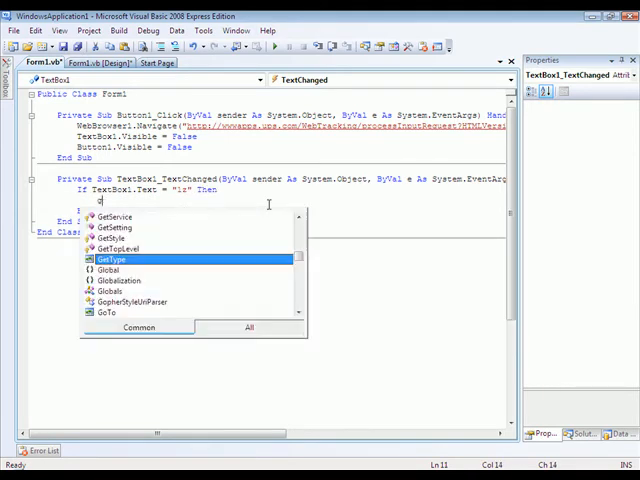
text(button1.)
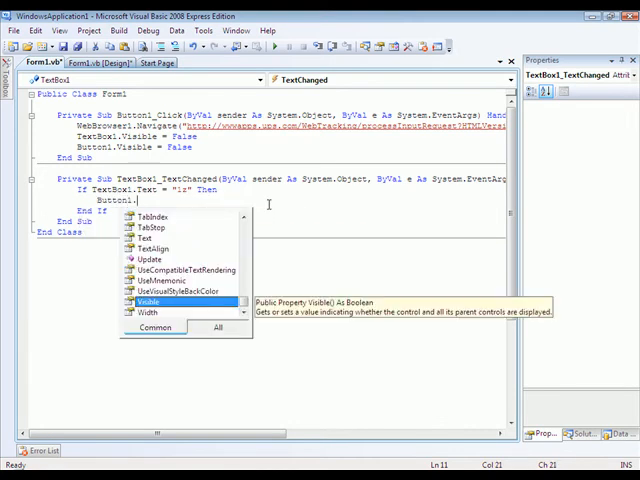
text(ena)
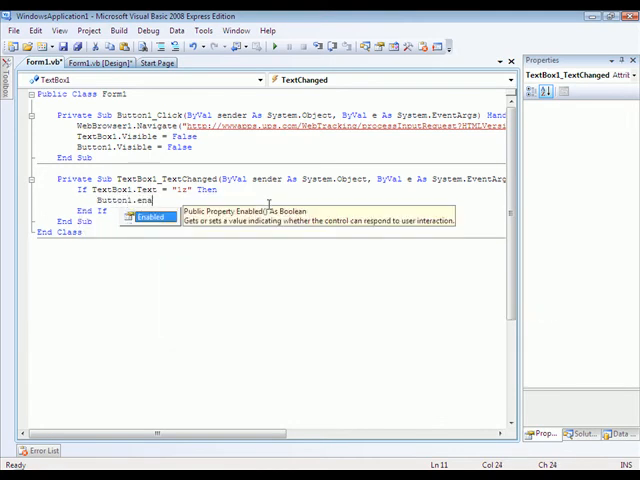
text(bled = True)
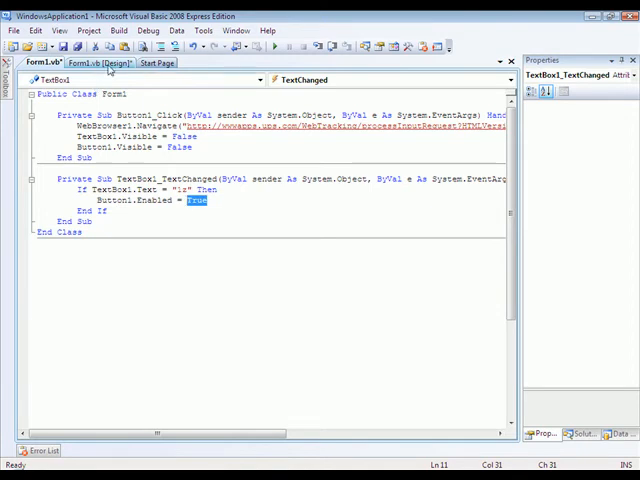
Switch to the form designer and open the Unhid button's Button2_Click handler.
click(113, 63)
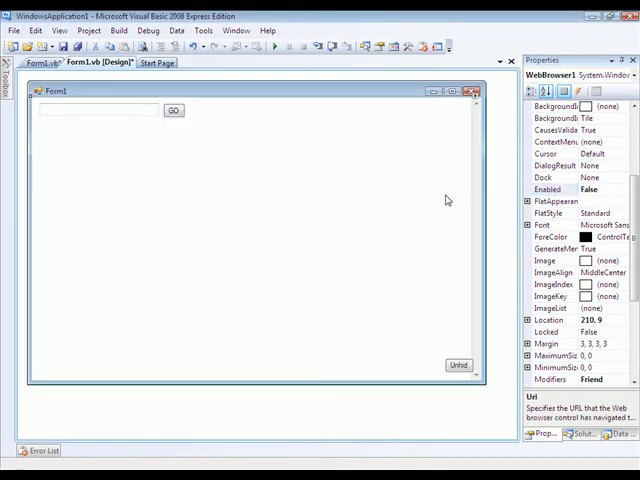
click(40, 62)
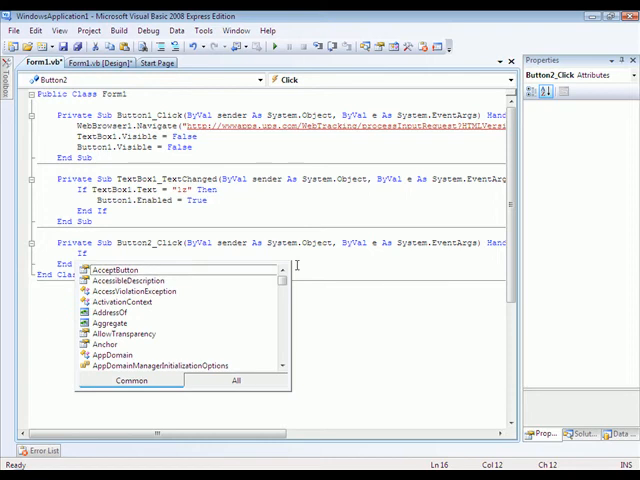
Write the If branch that sets TextBox1.Visible to True when the text box is hidden.
text(tex)
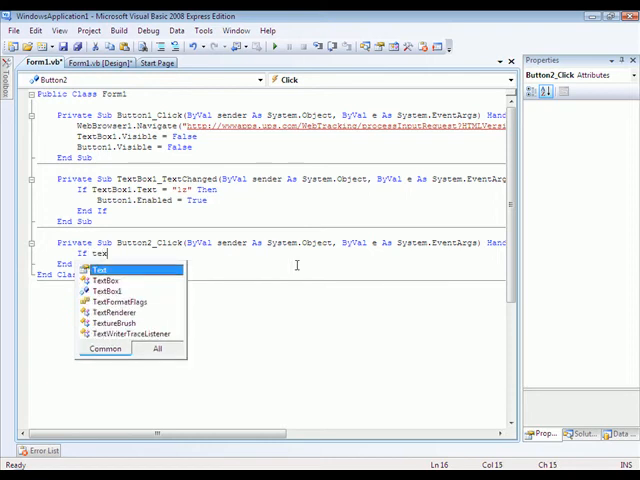
text(box)
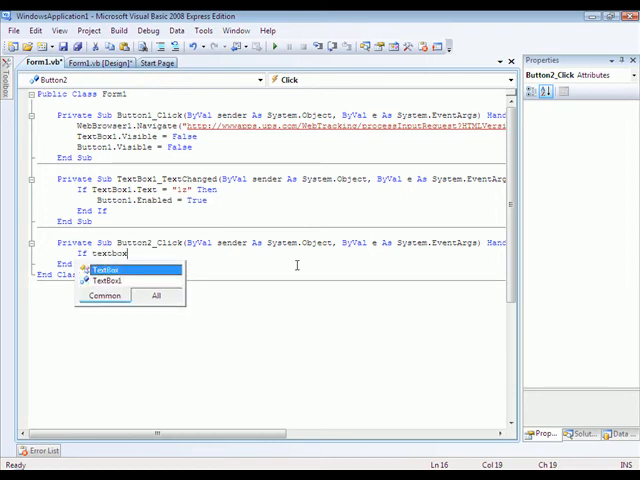
text(.)
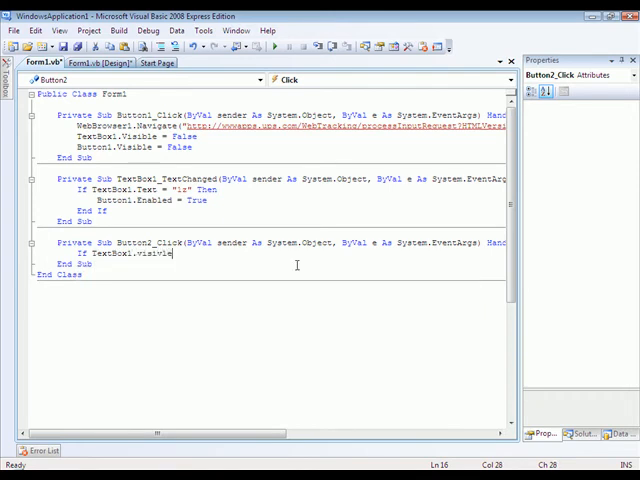
text(visible = False th)
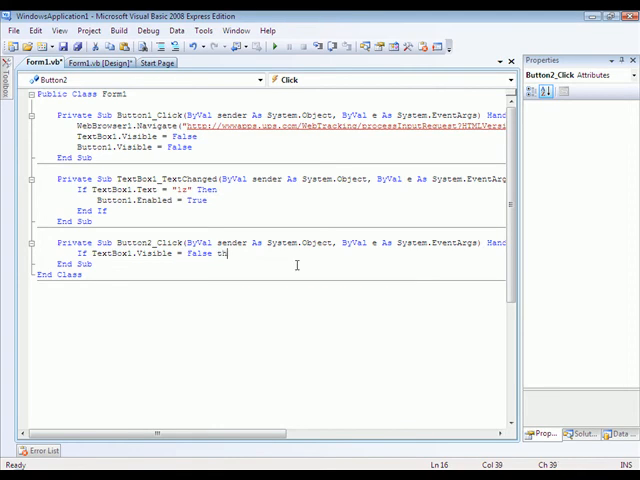
text(text)
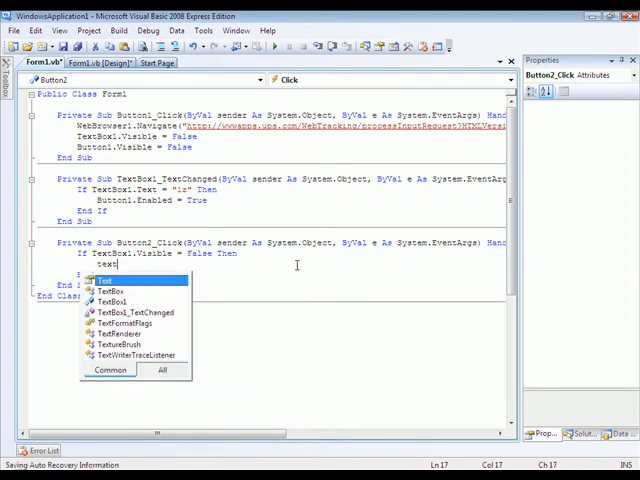
text(bo)
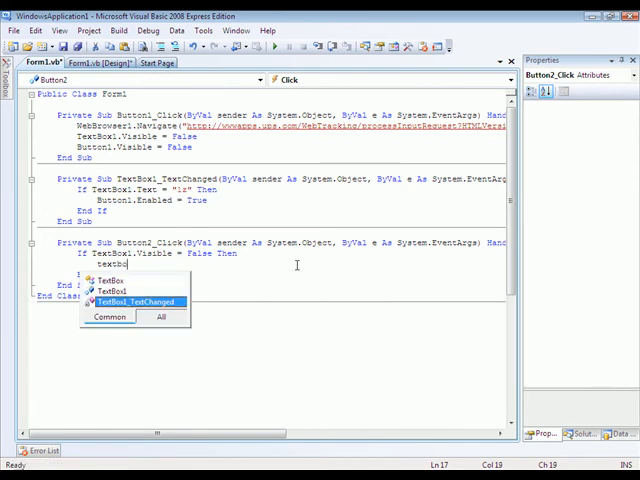
text(x1.te)
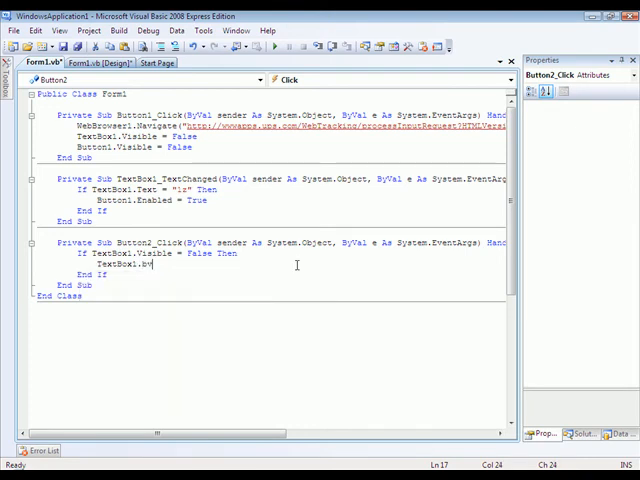
text(visible = tru)
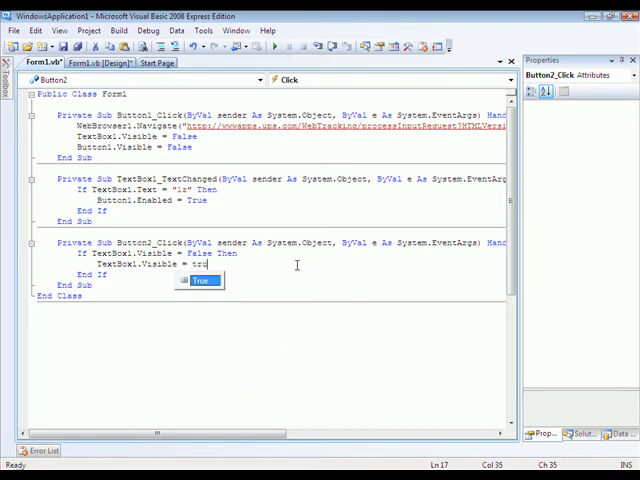
Add an ElseIf TextBox1.Visible = True branch that sets TextBox1.Visible to False.
text(else)
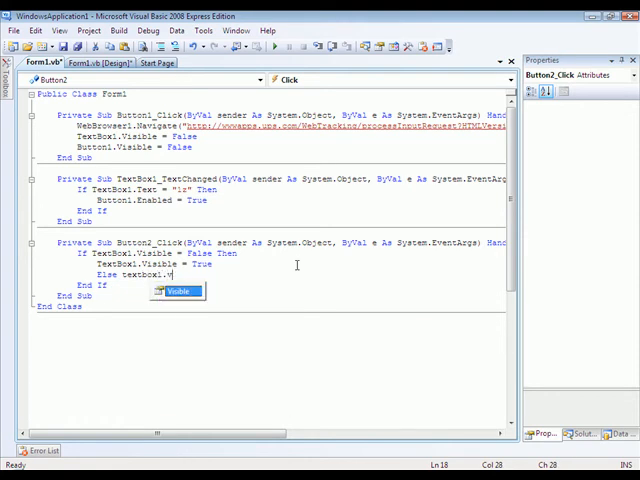
text(Visible =)
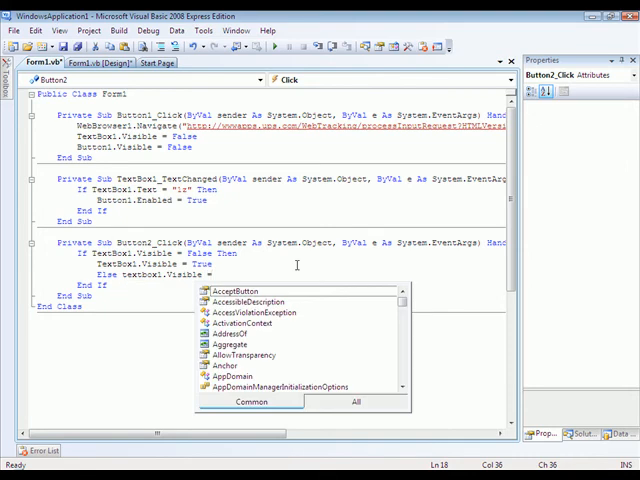
key(Escape)
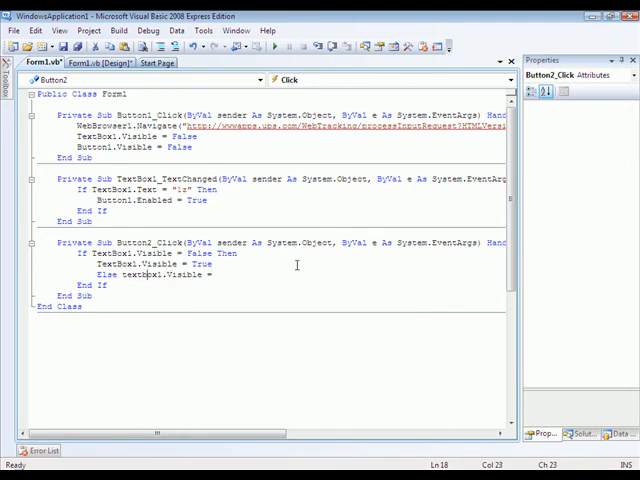
key(enter)
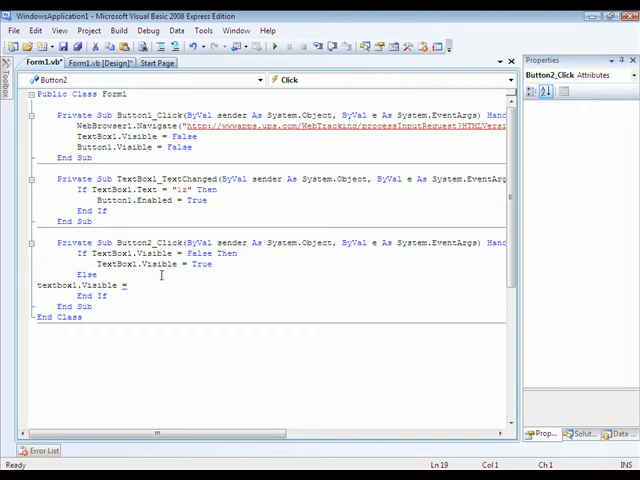
text(if textbox1.Visible =)
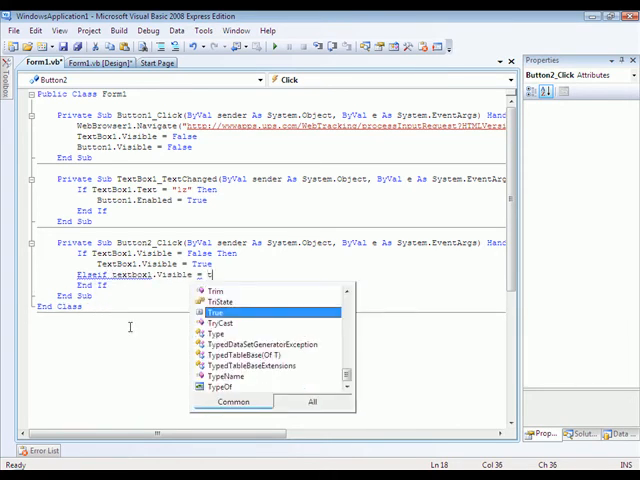
text(true)
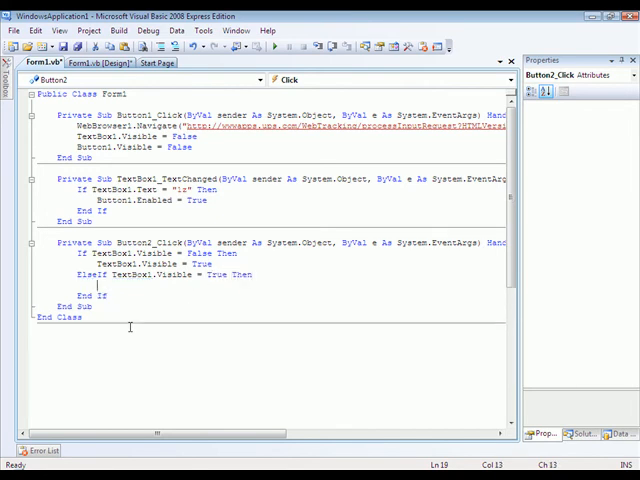
text(text)
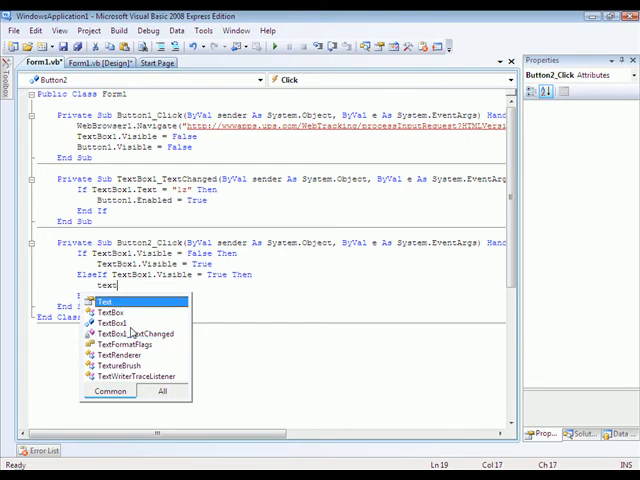
text(box1)
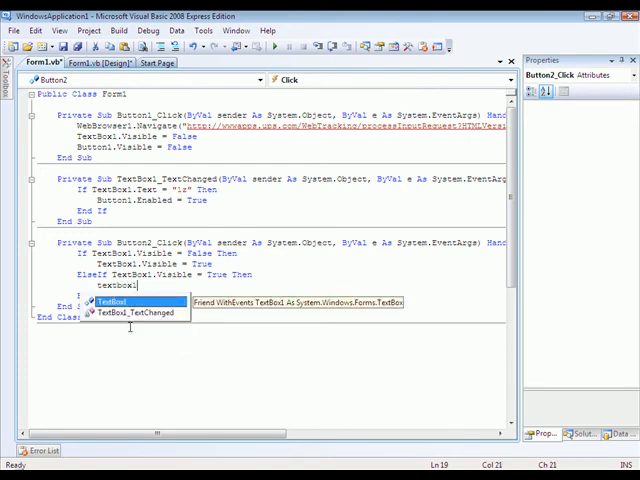
text(.visible = False)
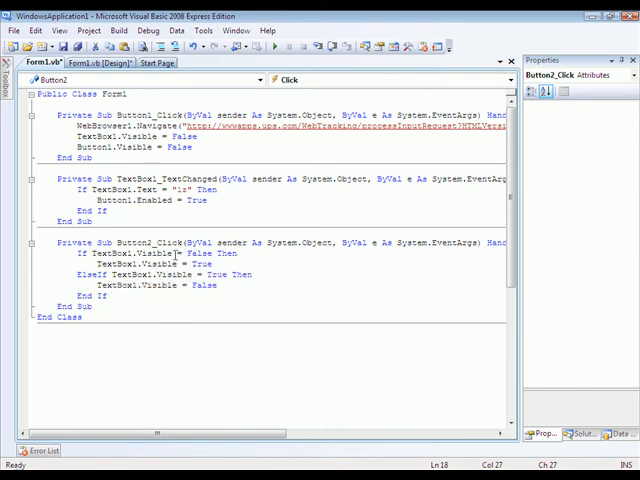
mouse_move(175, 263)
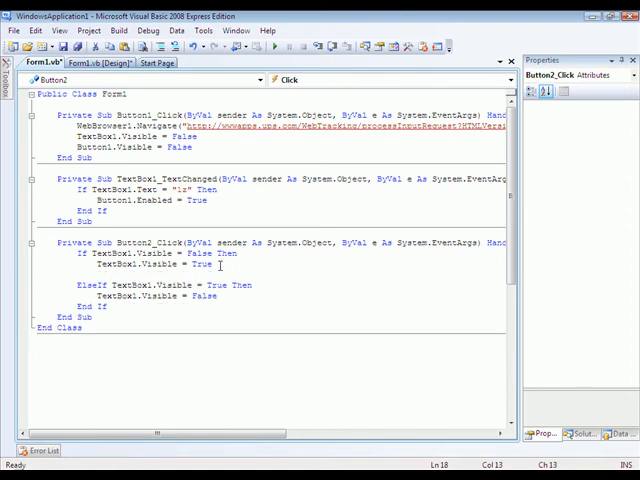
Set Button1.Visible True and False in the two branches, then return to Form1's design view.
text(button1.Visible)
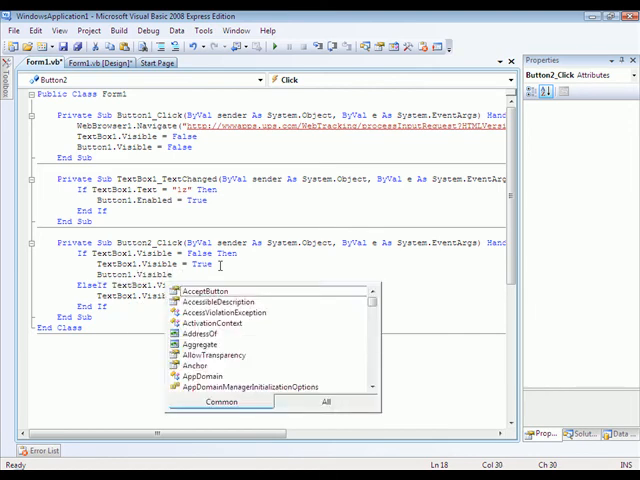
text(true)
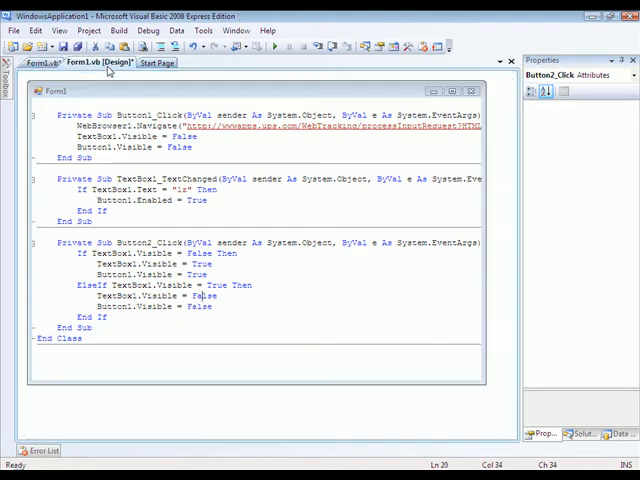
click(105, 62)
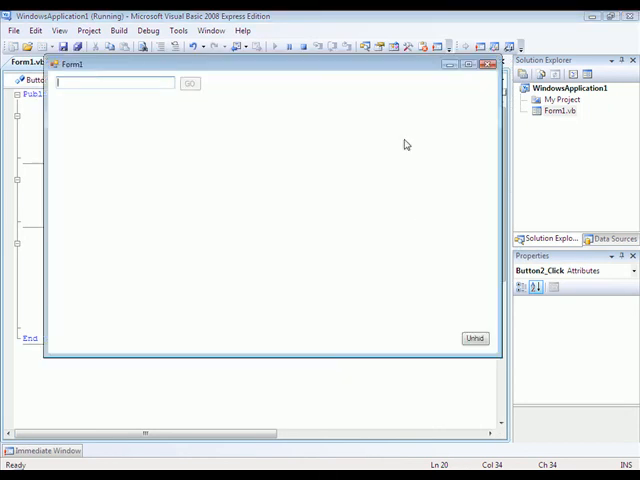
mouse_move(142, 92)
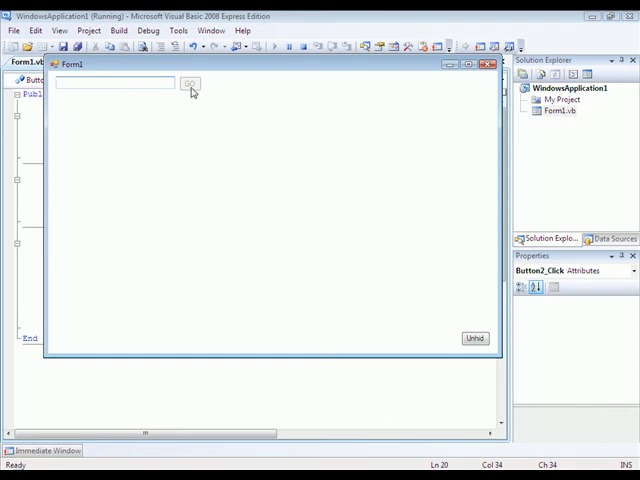
Type a test string beginning with '1z' into the running form's textbox to enable GO.
text(asdfaf)
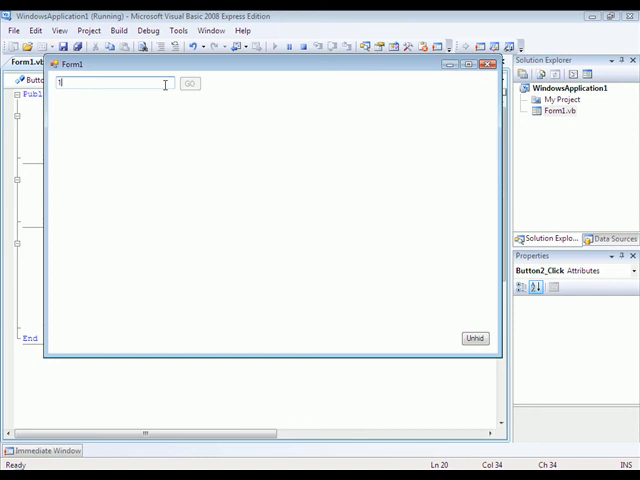
text(zaf;lask;dfasdf)
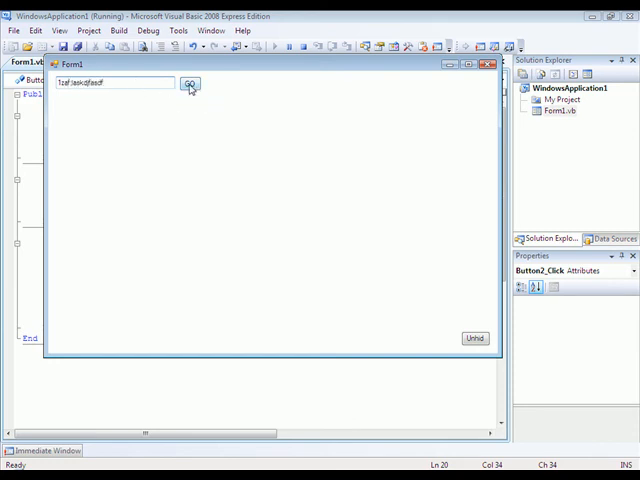
Submit the entered text with GO, hiding the textbox and button.
click(189, 82)
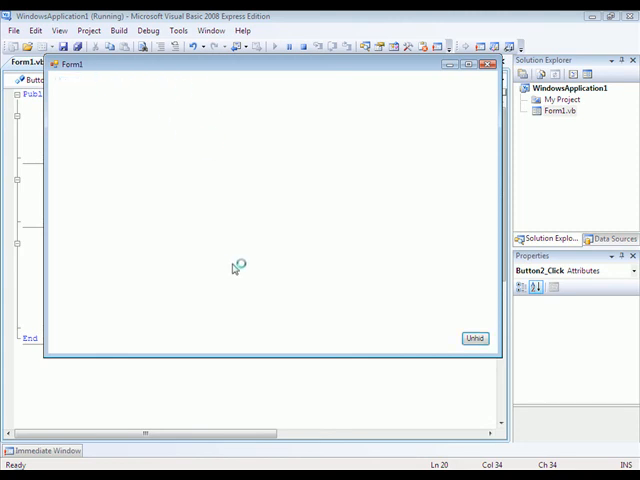
mouse_move(229, 217)
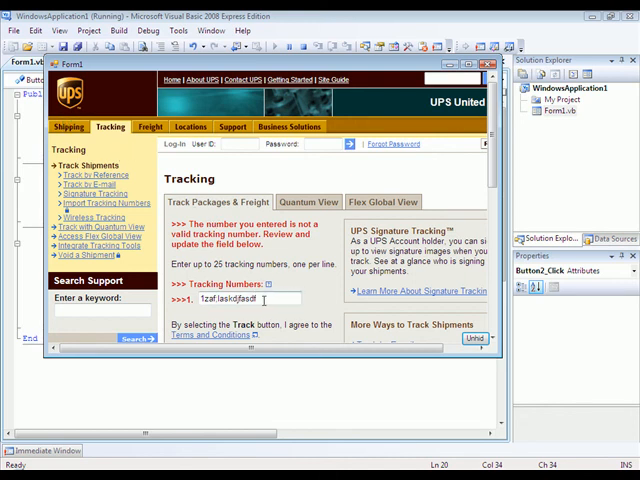
Enter a new tracking number ending '20324', submit it, and scroll the In Transit results.
double_click(232, 299)
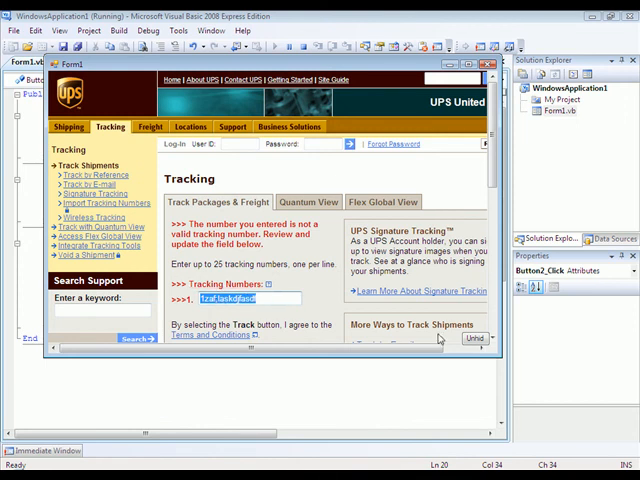
mouse_move(488, 343)
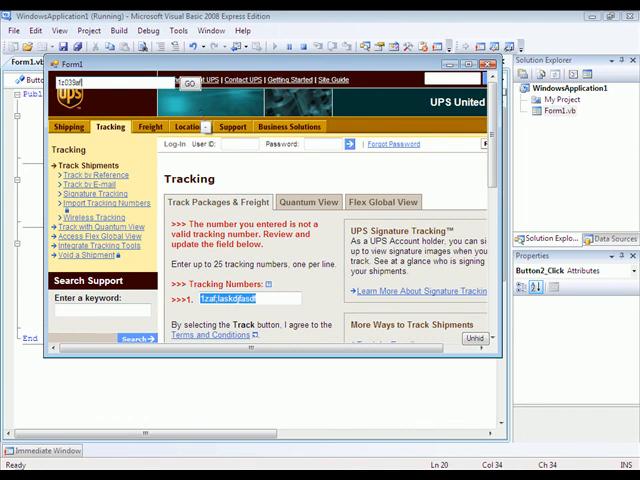
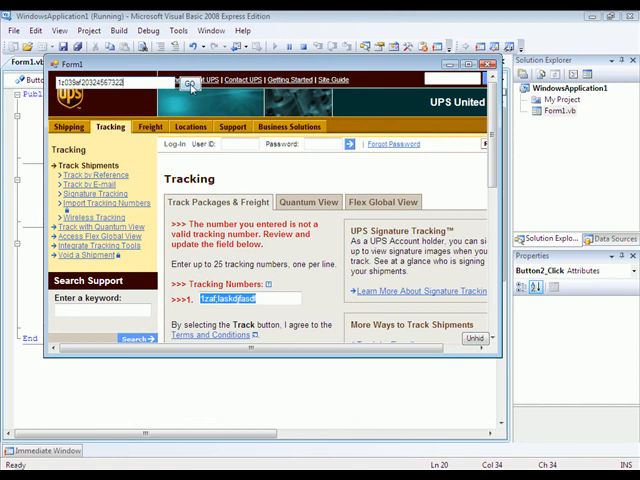
click(232, 127)
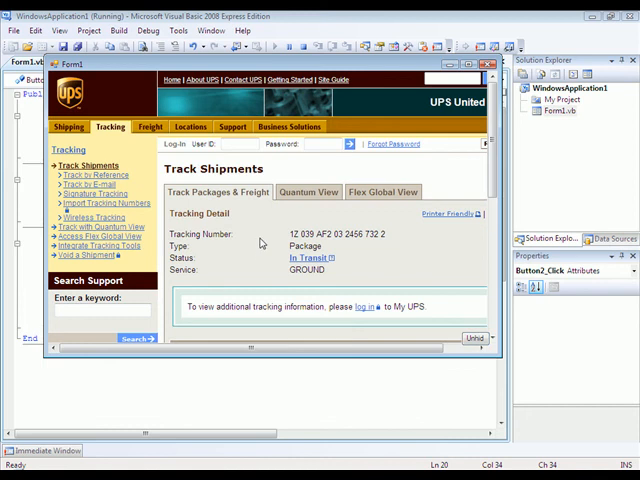
scroll(down, 3)
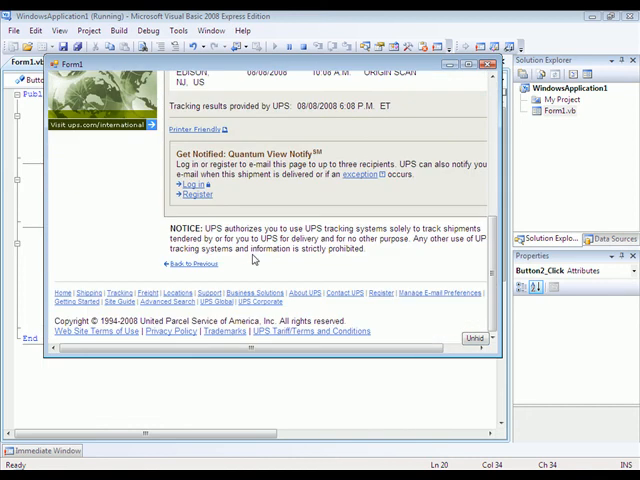